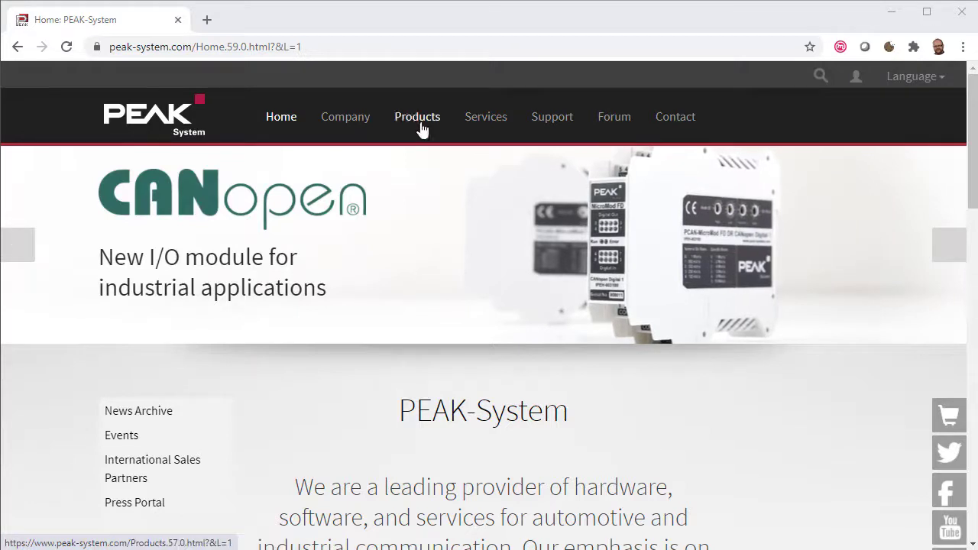
# Navigate Products > Hardware > I/O Modules to the PCAN-MicroMod FD Analog page.
pyautogui.click(417, 116)
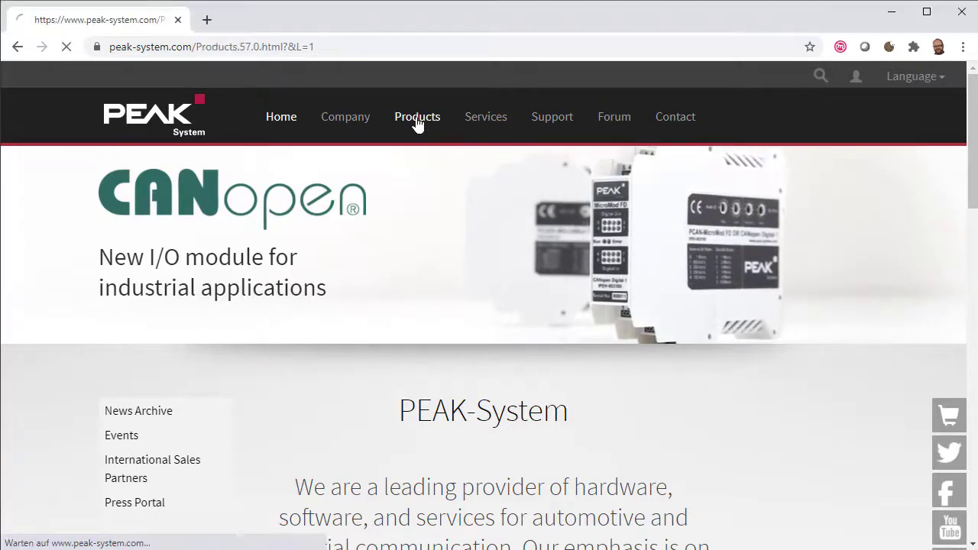
pyautogui.click(417, 116)
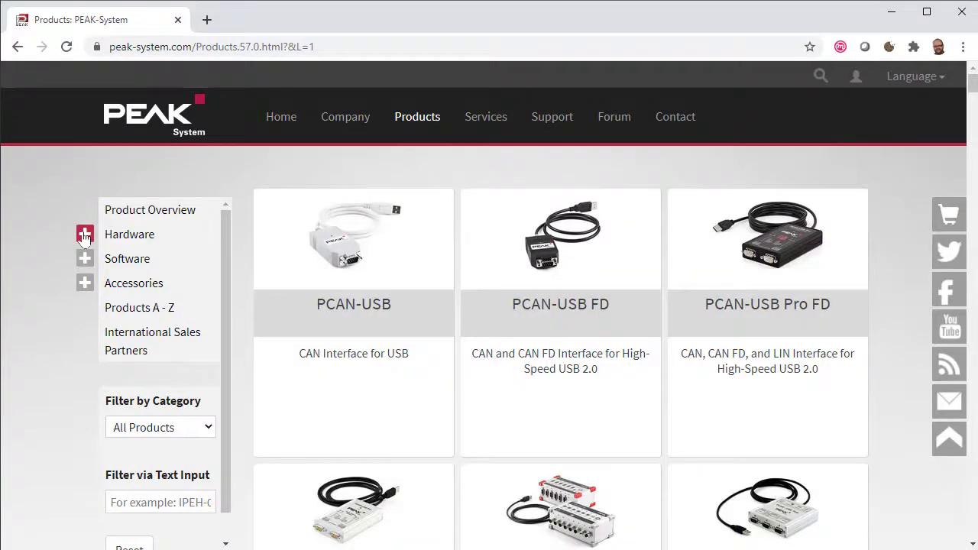
pyautogui.click(84, 234)
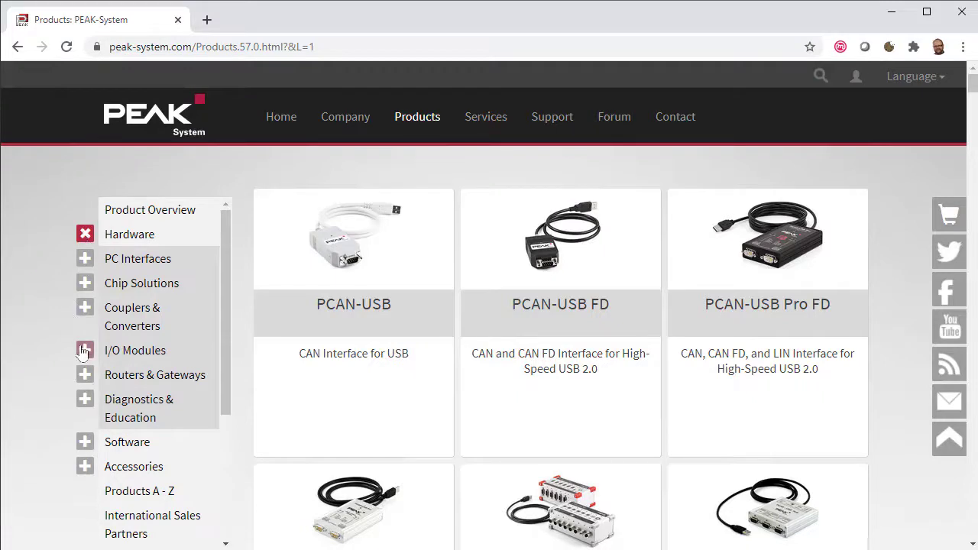
pyautogui.click(85, 350)
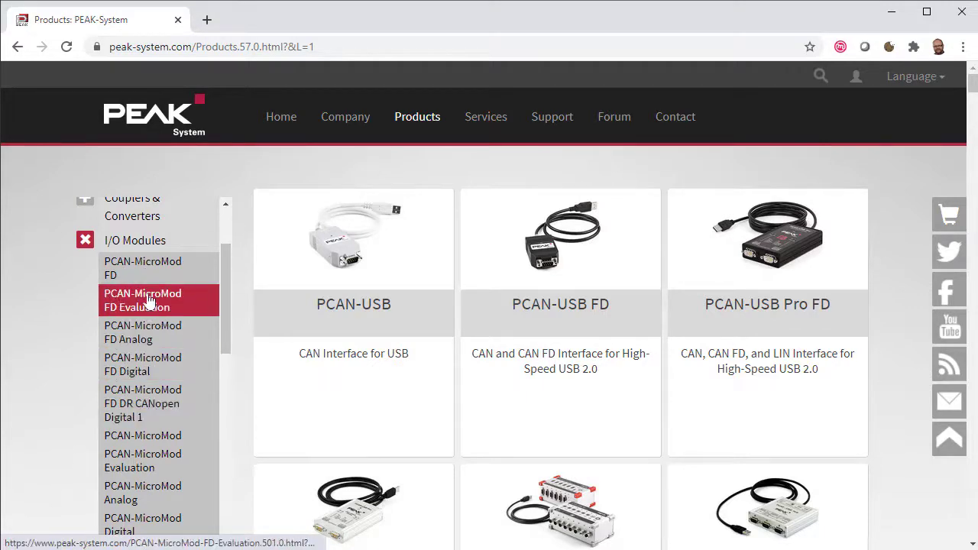
pyautogui.click(143, 332)
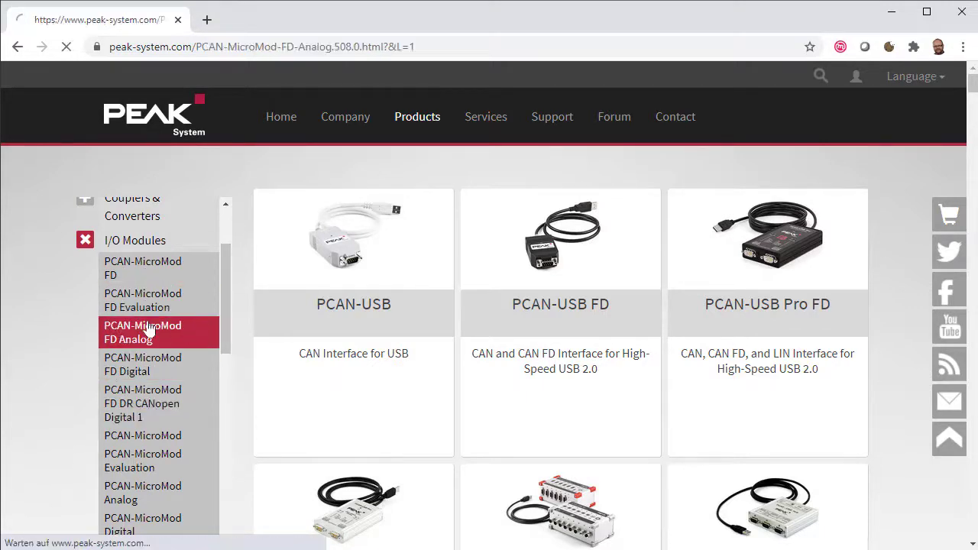
pyautogui.click(143, 332)
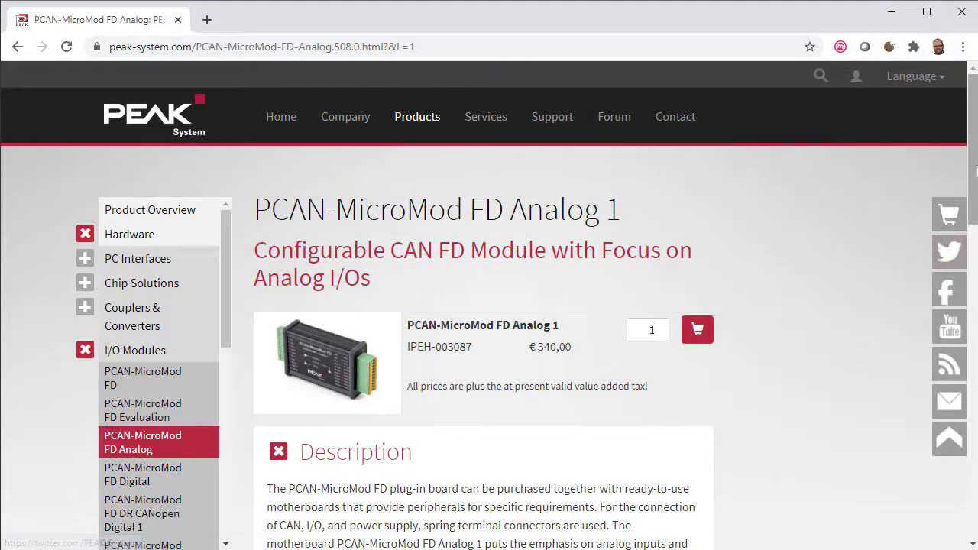
# Expand the product's Downloads section and download the PEAK-Flash zip file.
pyautogui.scroll(-3)
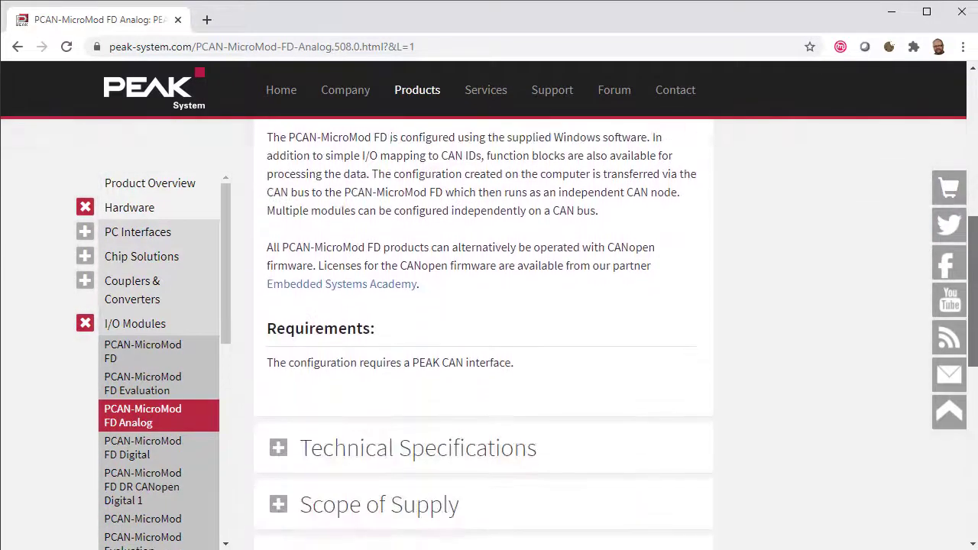
pyautogui.click(278, 341)
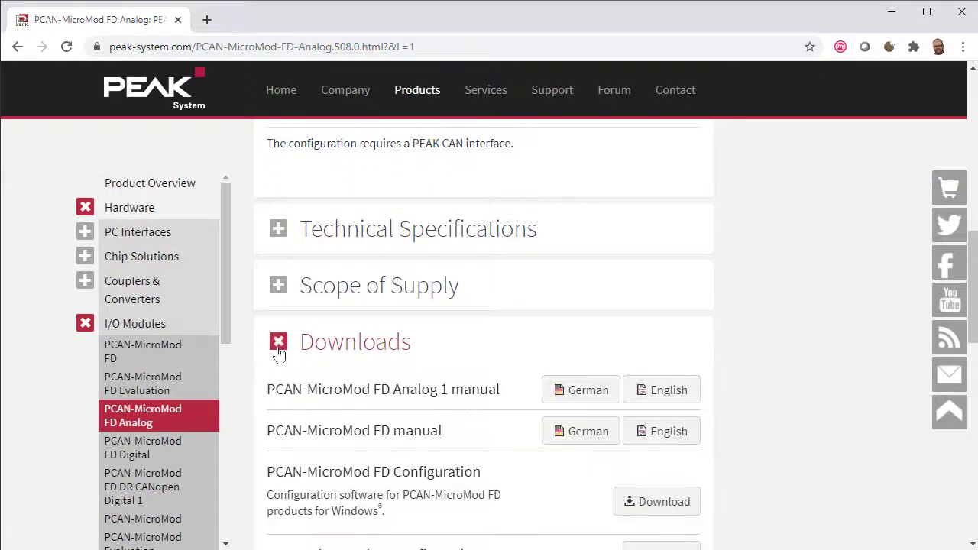
pyautogui.scroll(-3)
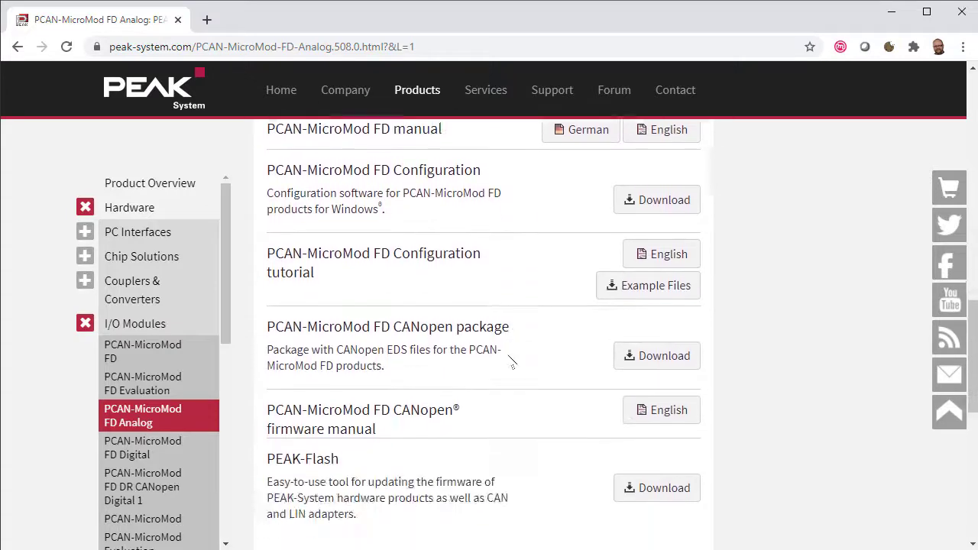
pyautogui.scroll(-3)
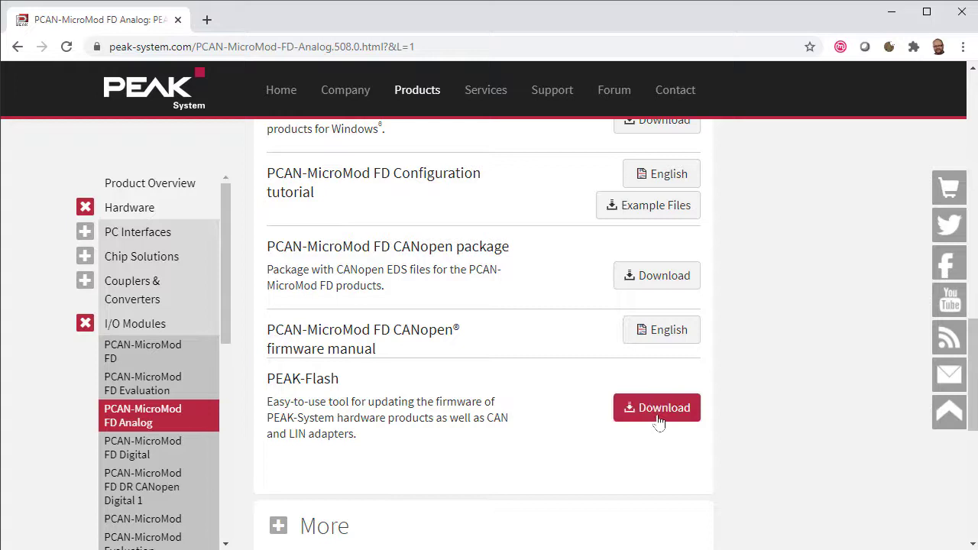
pyautogui.click(657, 407)
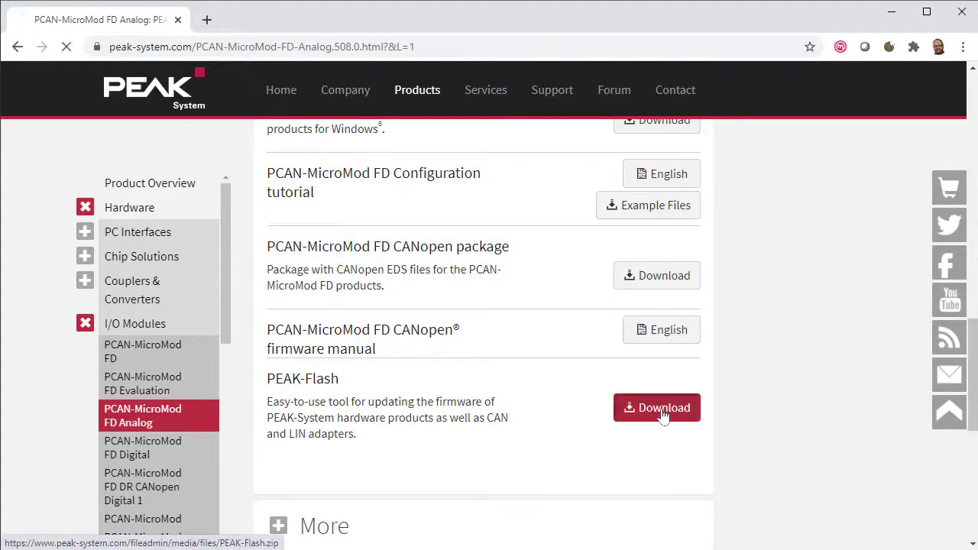
pyautogui.click(656, 407)
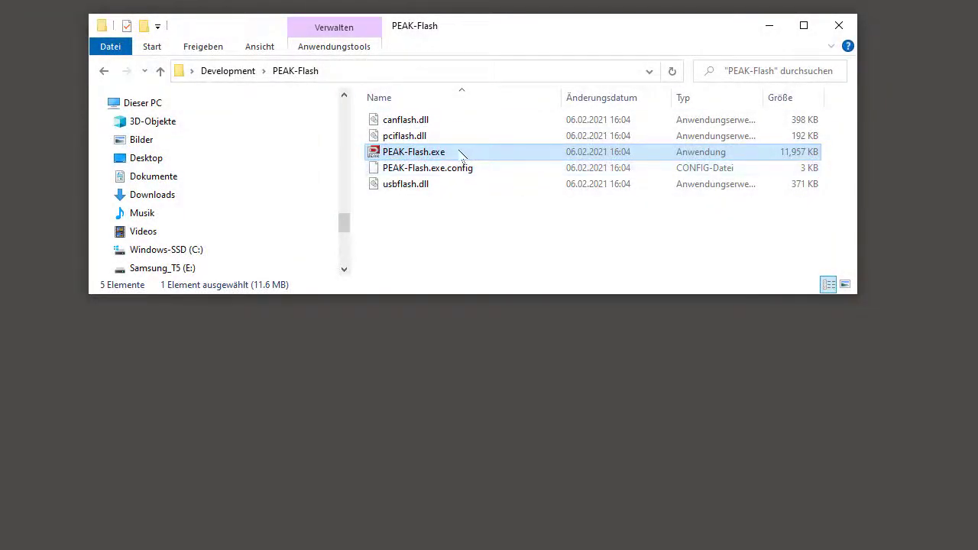
pyautogui.moveTo(414, 157)
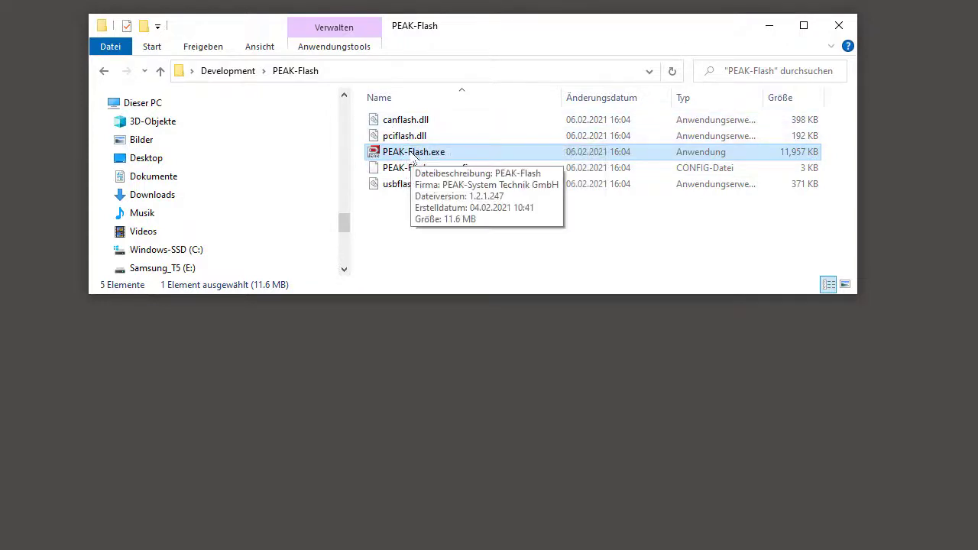
# Run PEAK-Flash.exe and continue past the Willkommen page.
pyautogui.doubleClick(414, 152)
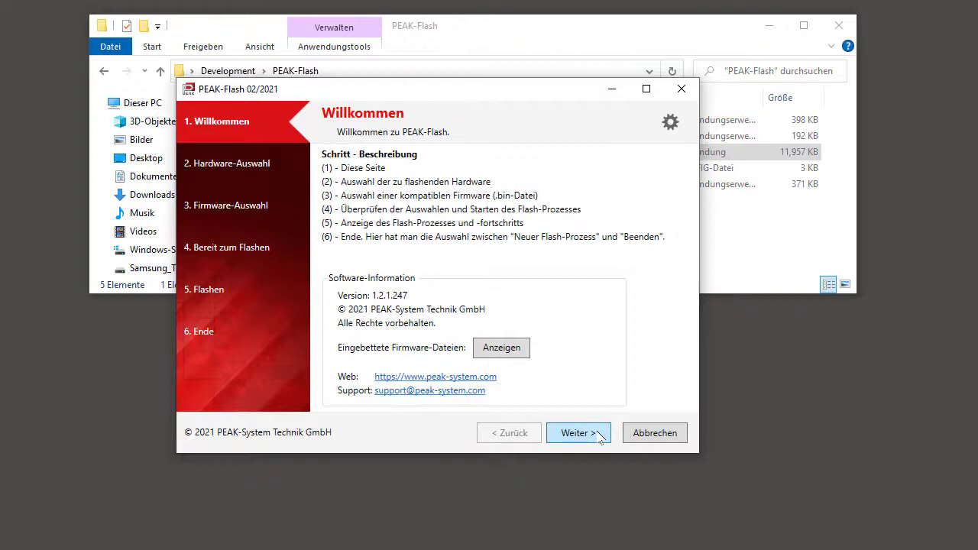
pyautogui.click(579, 433)
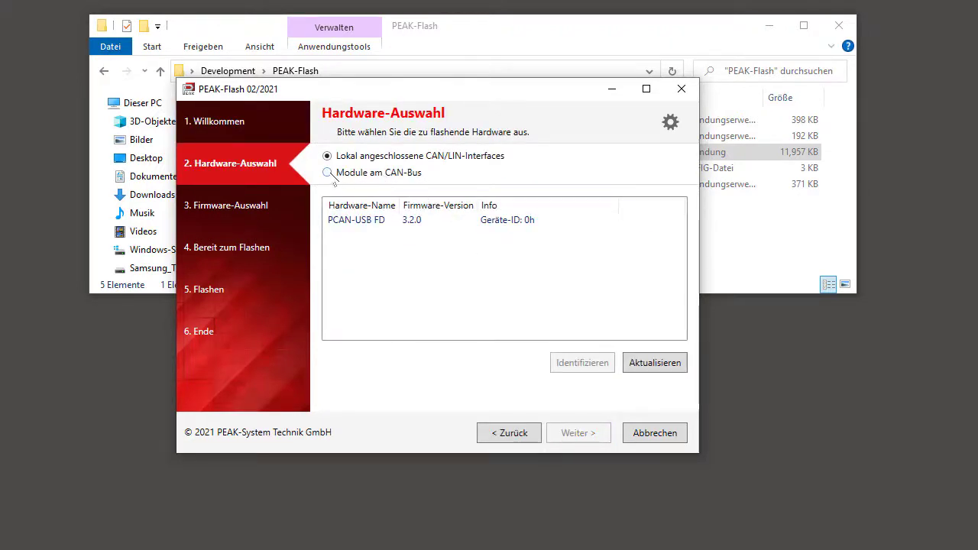
# Scan the CAN bus at 500 kbit/s and select the PCAN-MicroMod FD Evaluation Board.
pyautogui.click(328, 172)
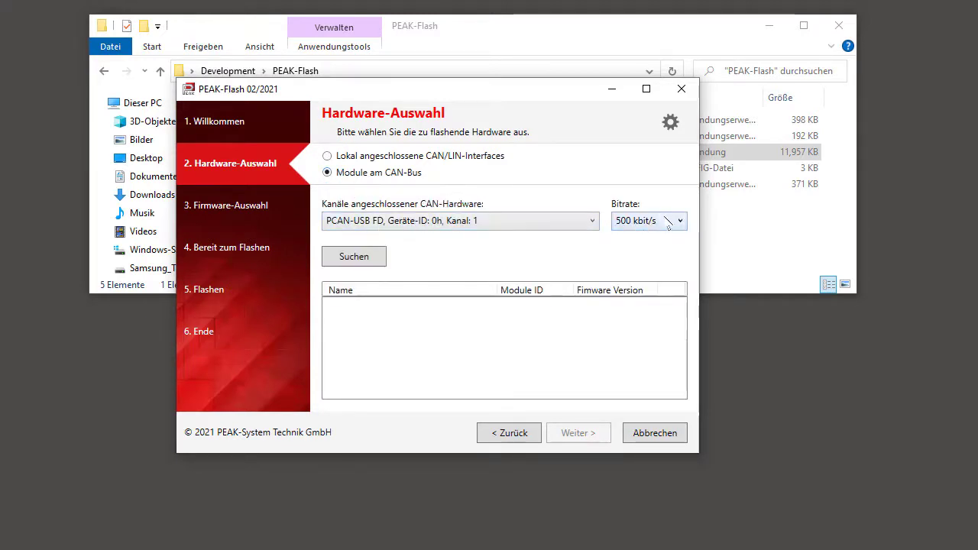
pyautogui.click(353, 256)
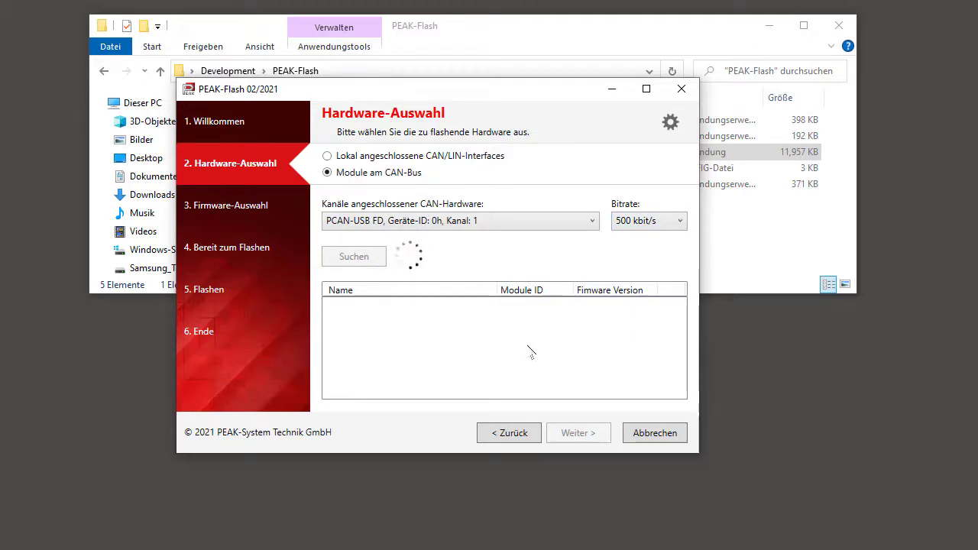
pyautogui.click(354, 256)
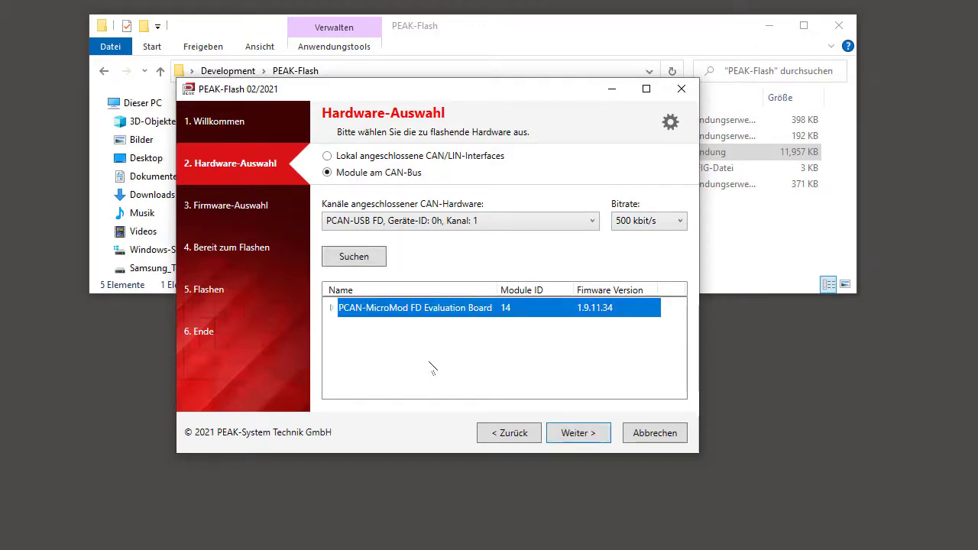
pyautogui.moveTo(413, 315)
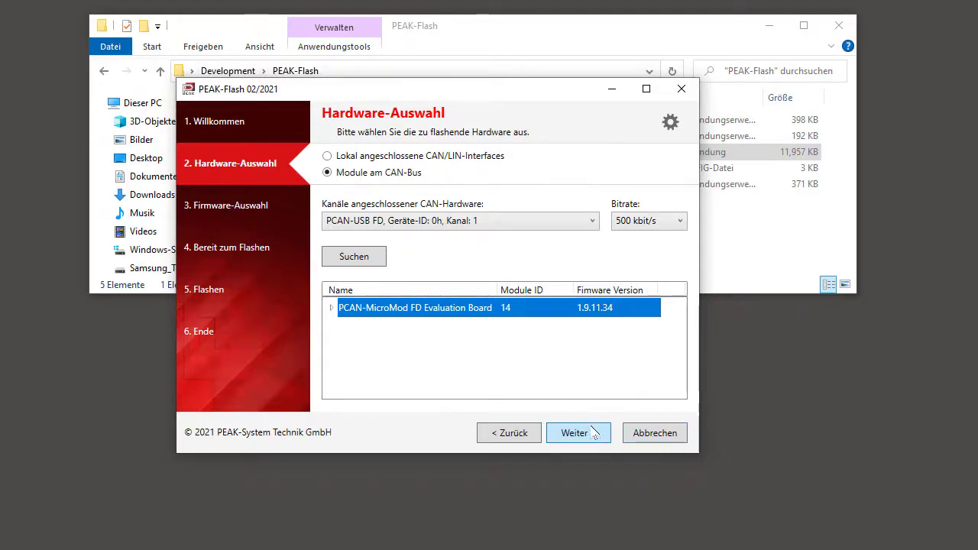
pyautogui.click(579, 432)
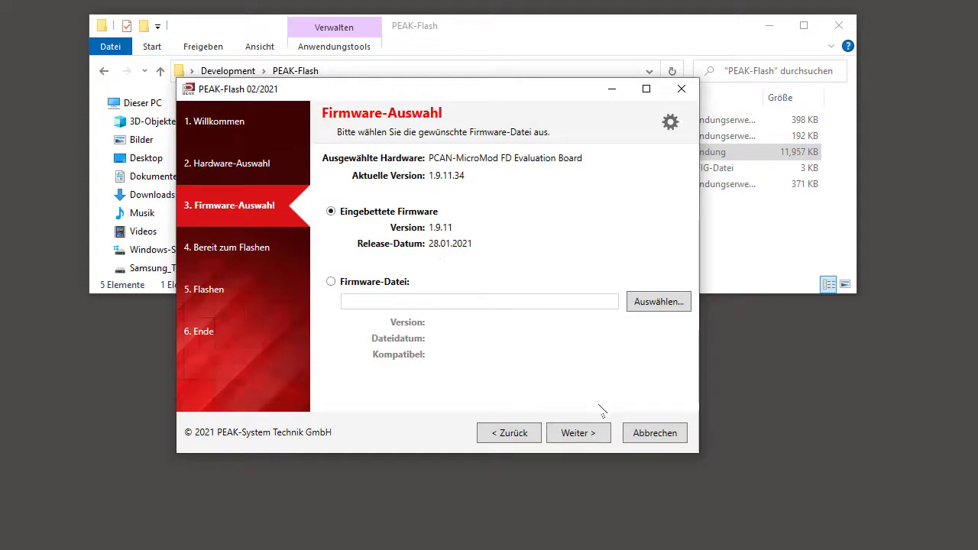
# Flash embedded firmware 1.9.11 to 100% and reset the module.
pyautogui.click(579, 432)
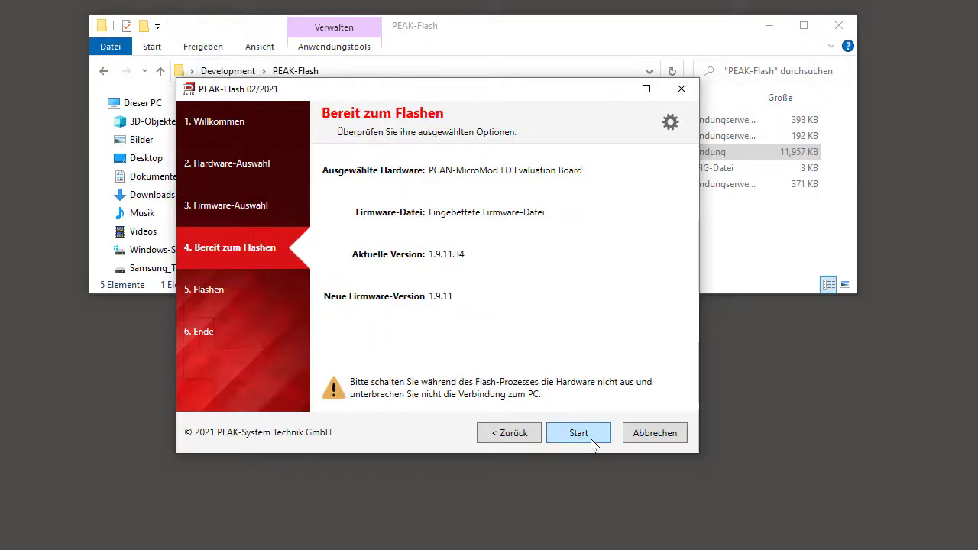
pyautogui.click(579, 433)
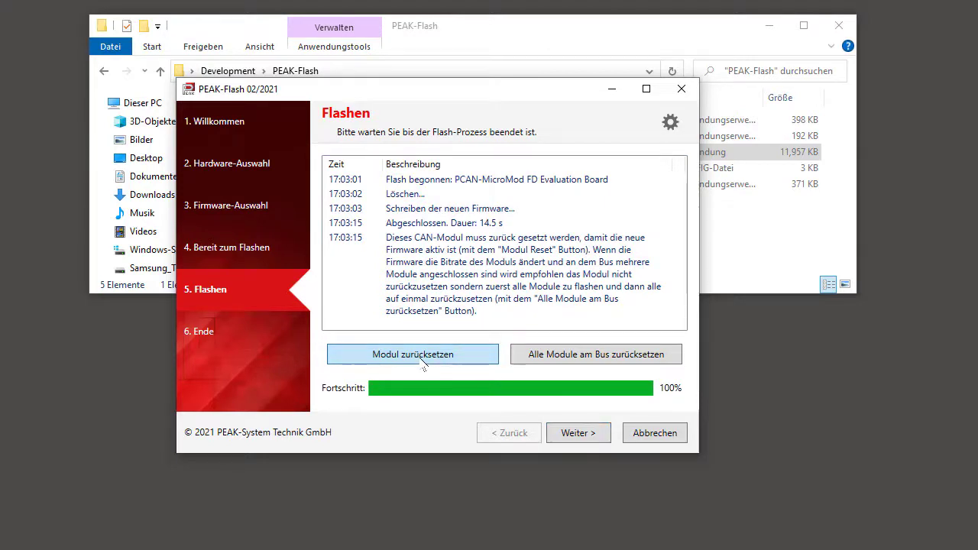
pyautogui.click(579, 433)
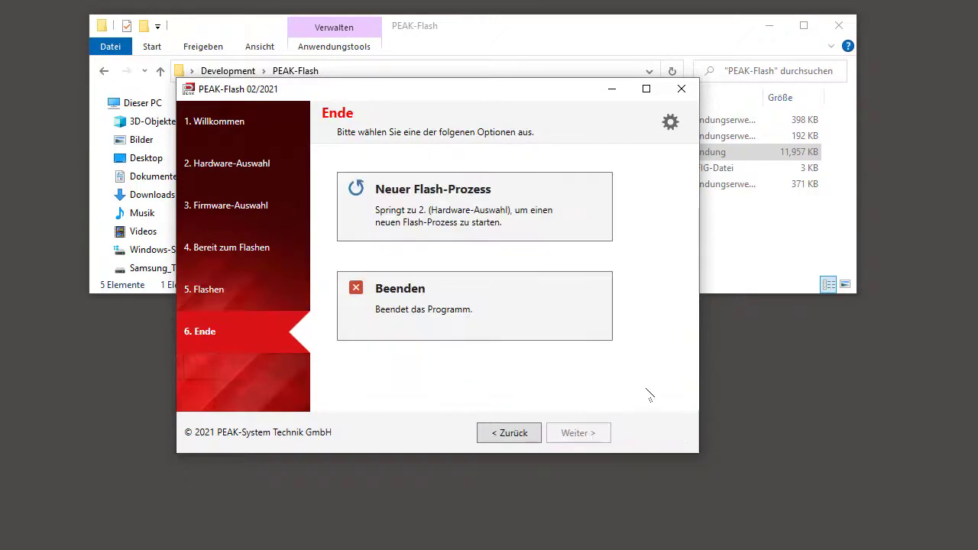